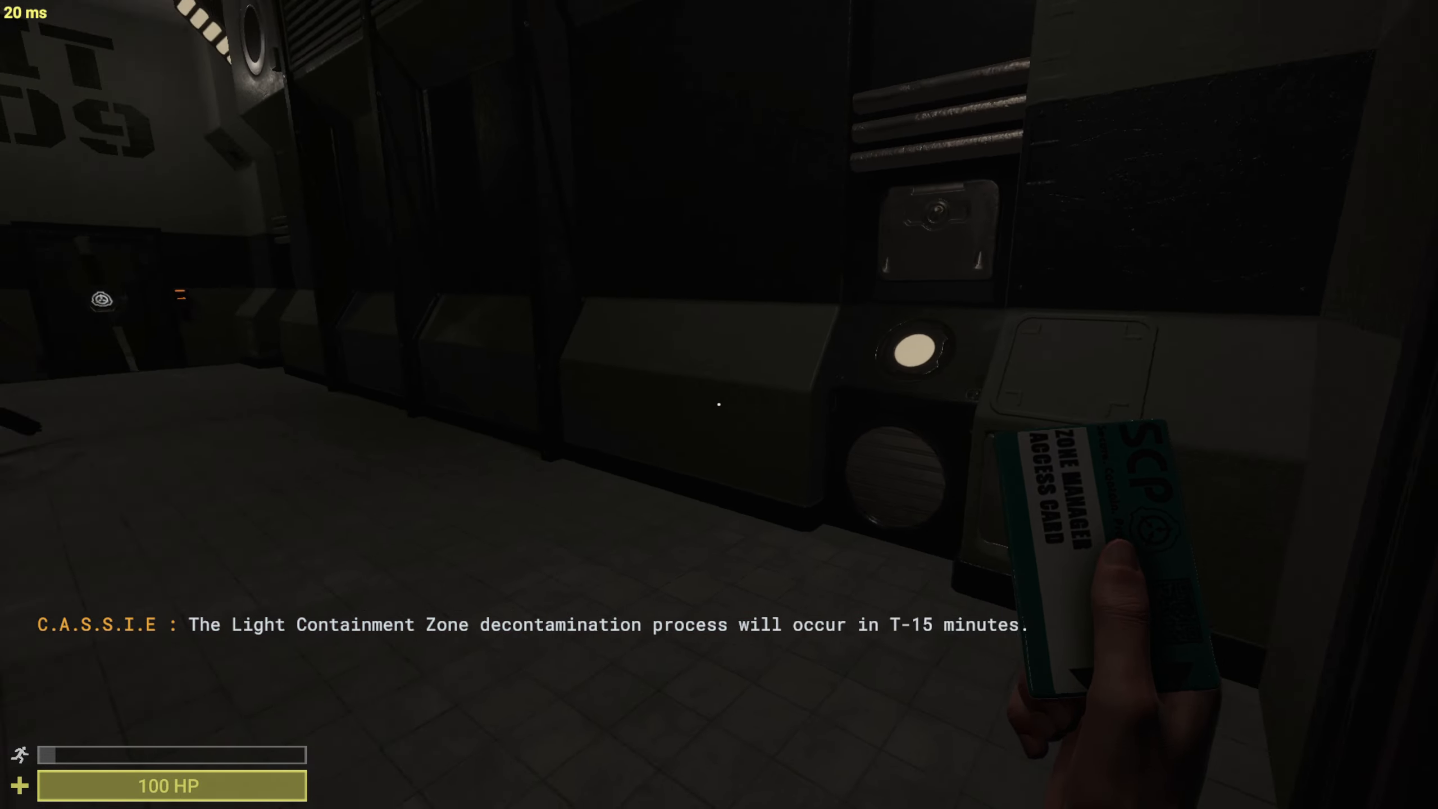
pyautogui.moveTo(716, 404)
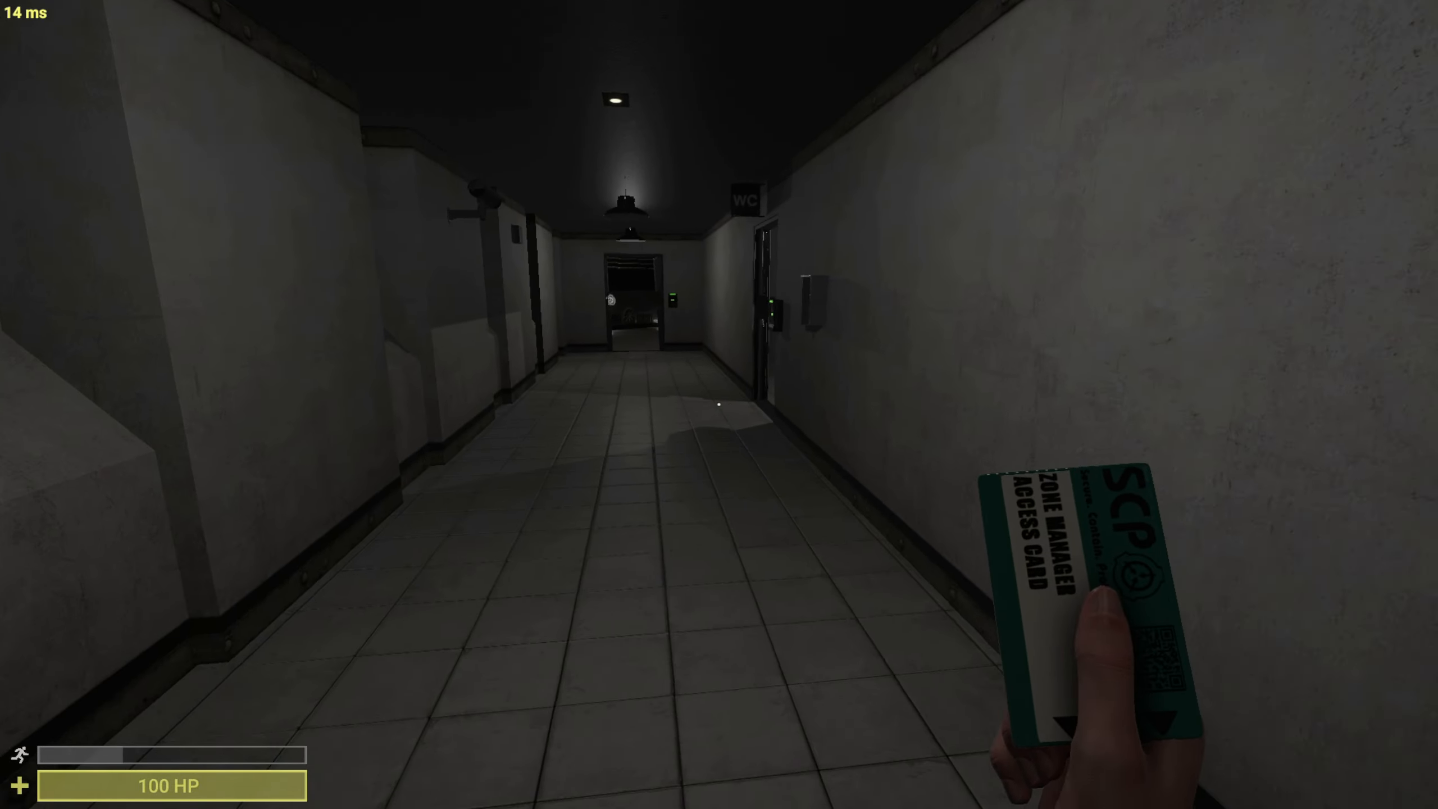
pyautogui.press('tab')
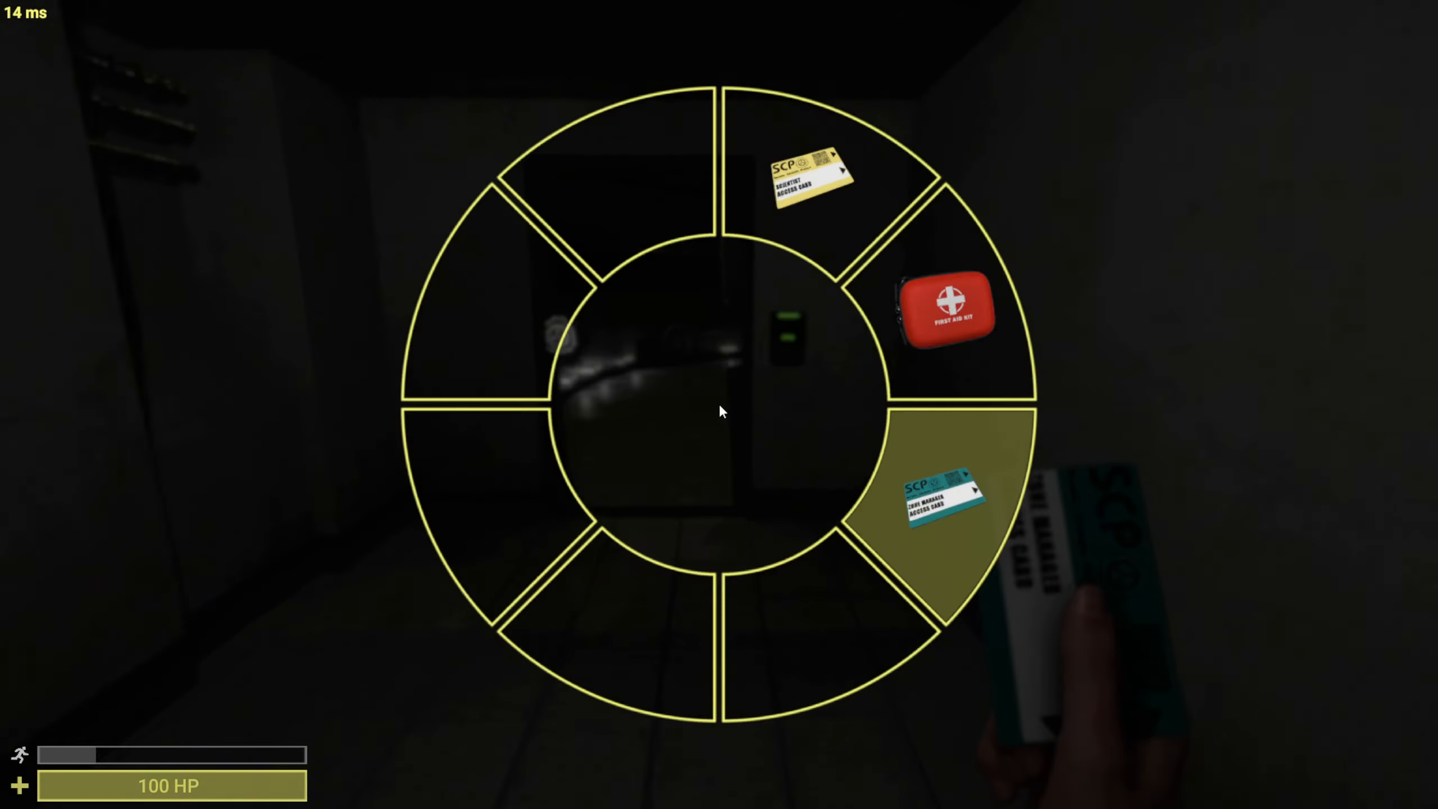
pyautogui.click(942, 500)
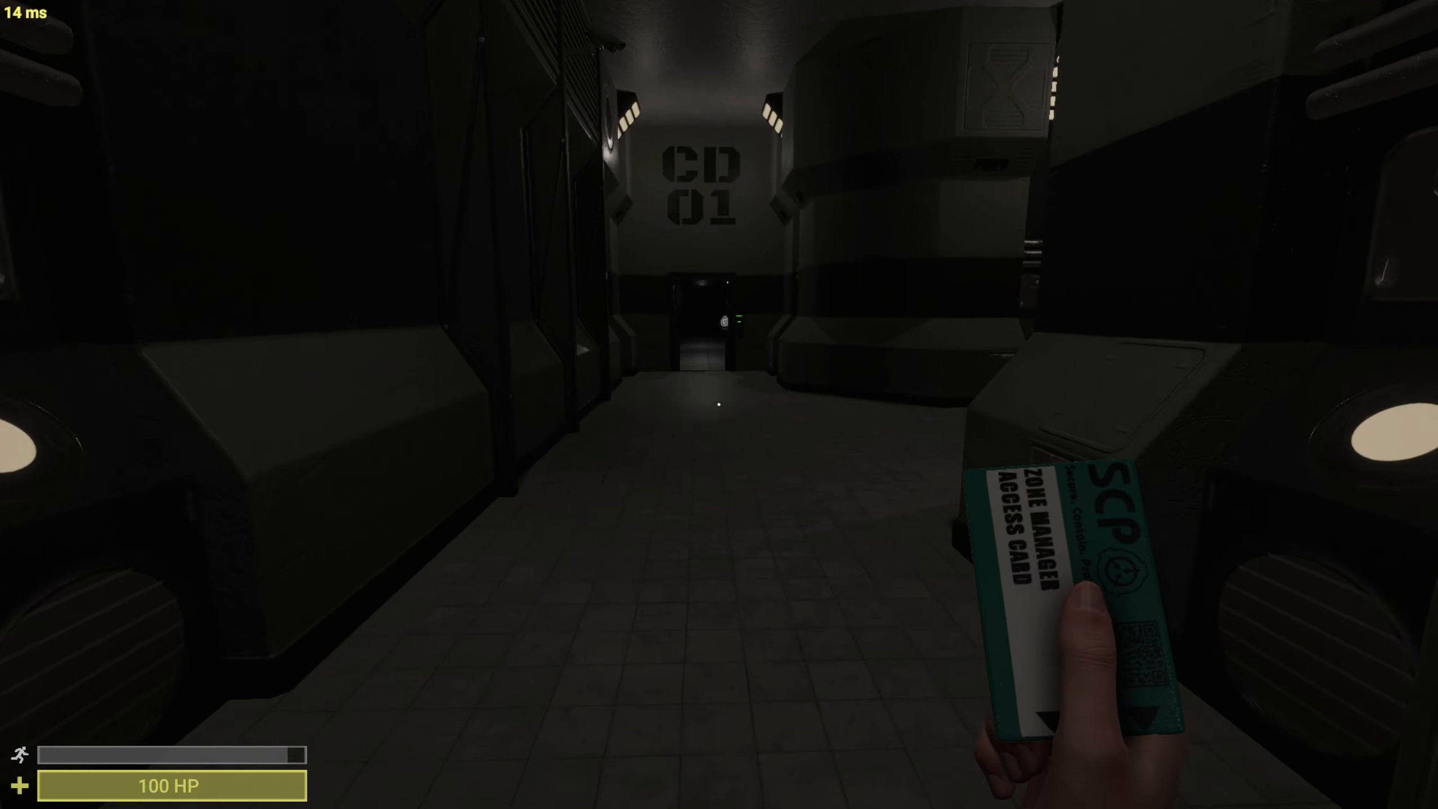
pyautogui.moveTo(719, 405)
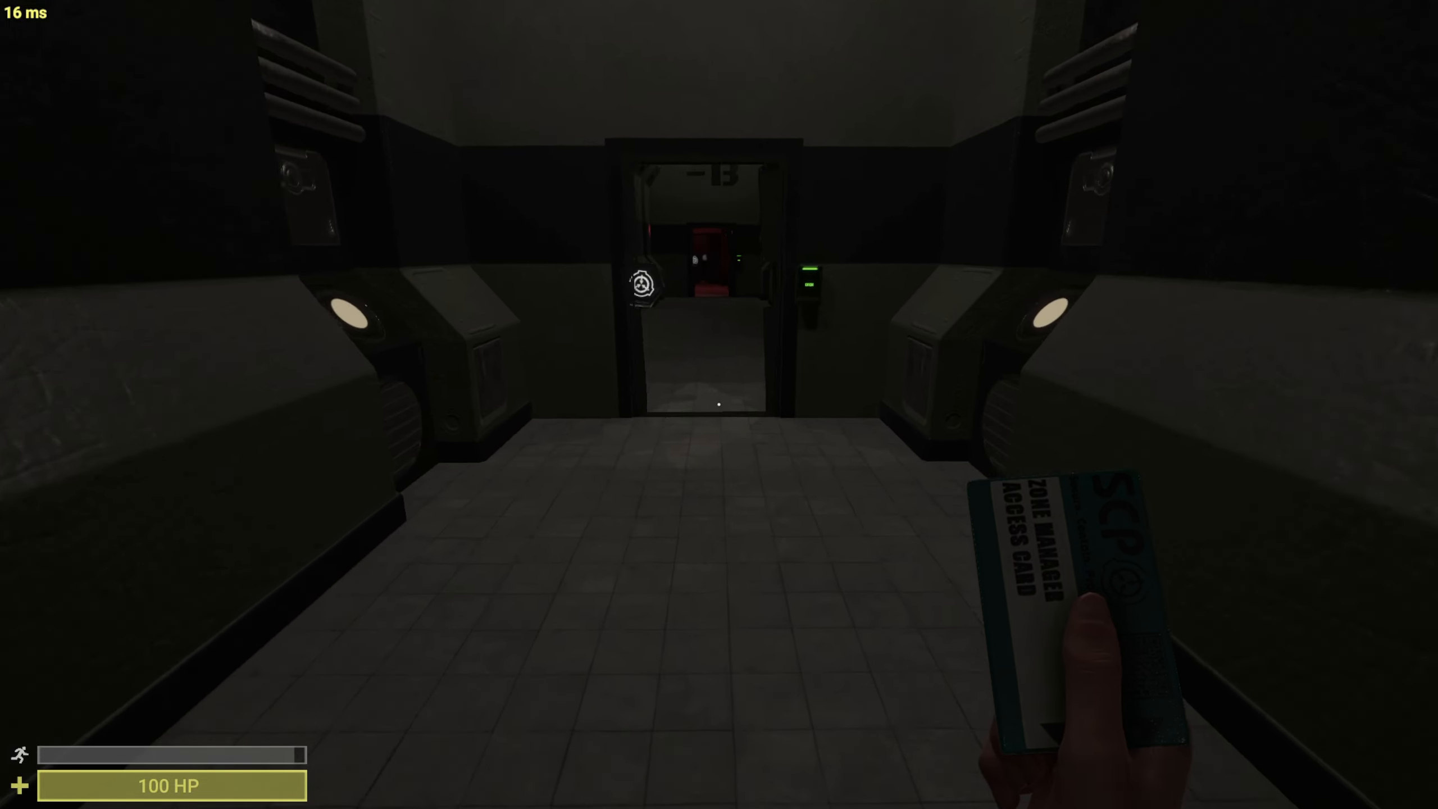
pyautogui.press('w')
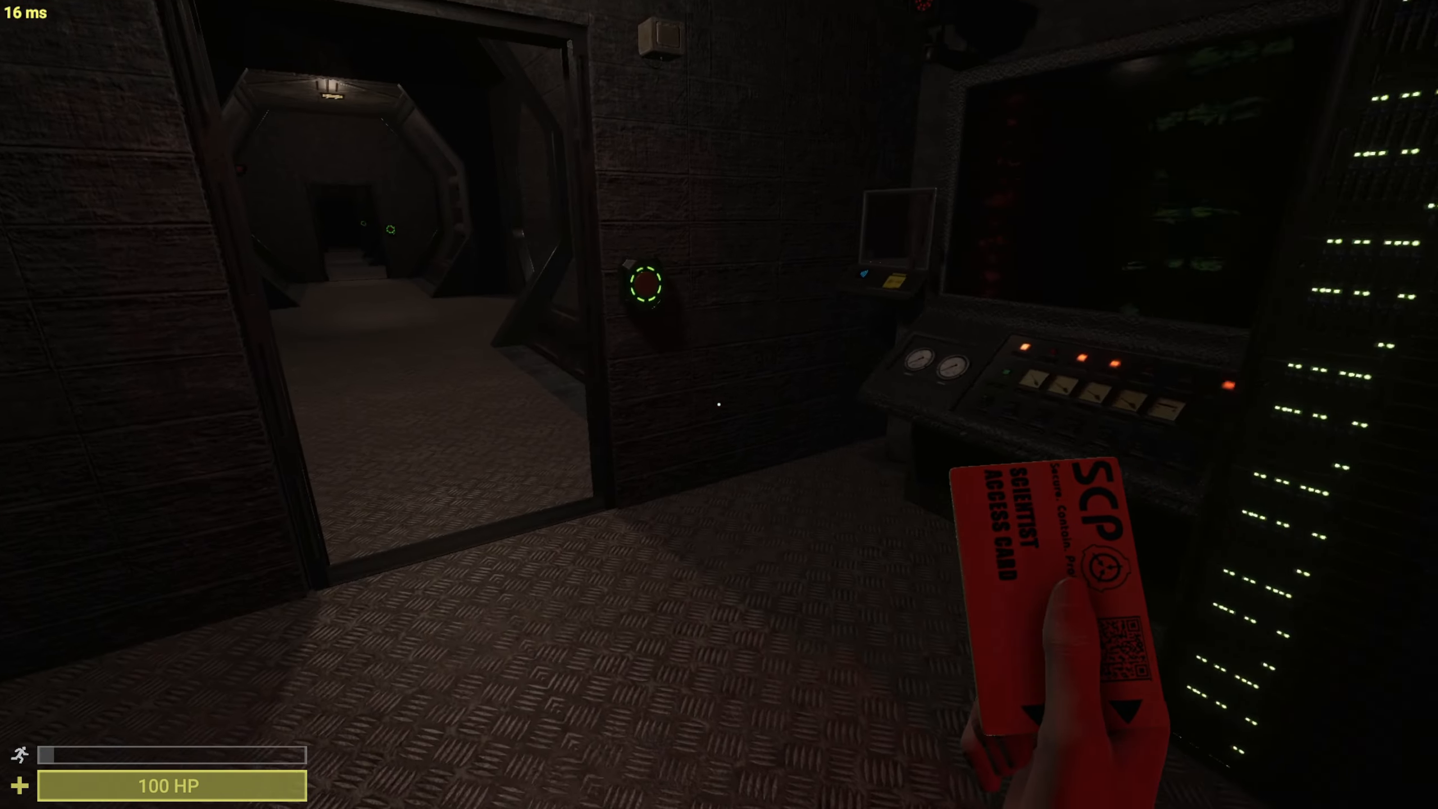
pyautogui.press('tab')
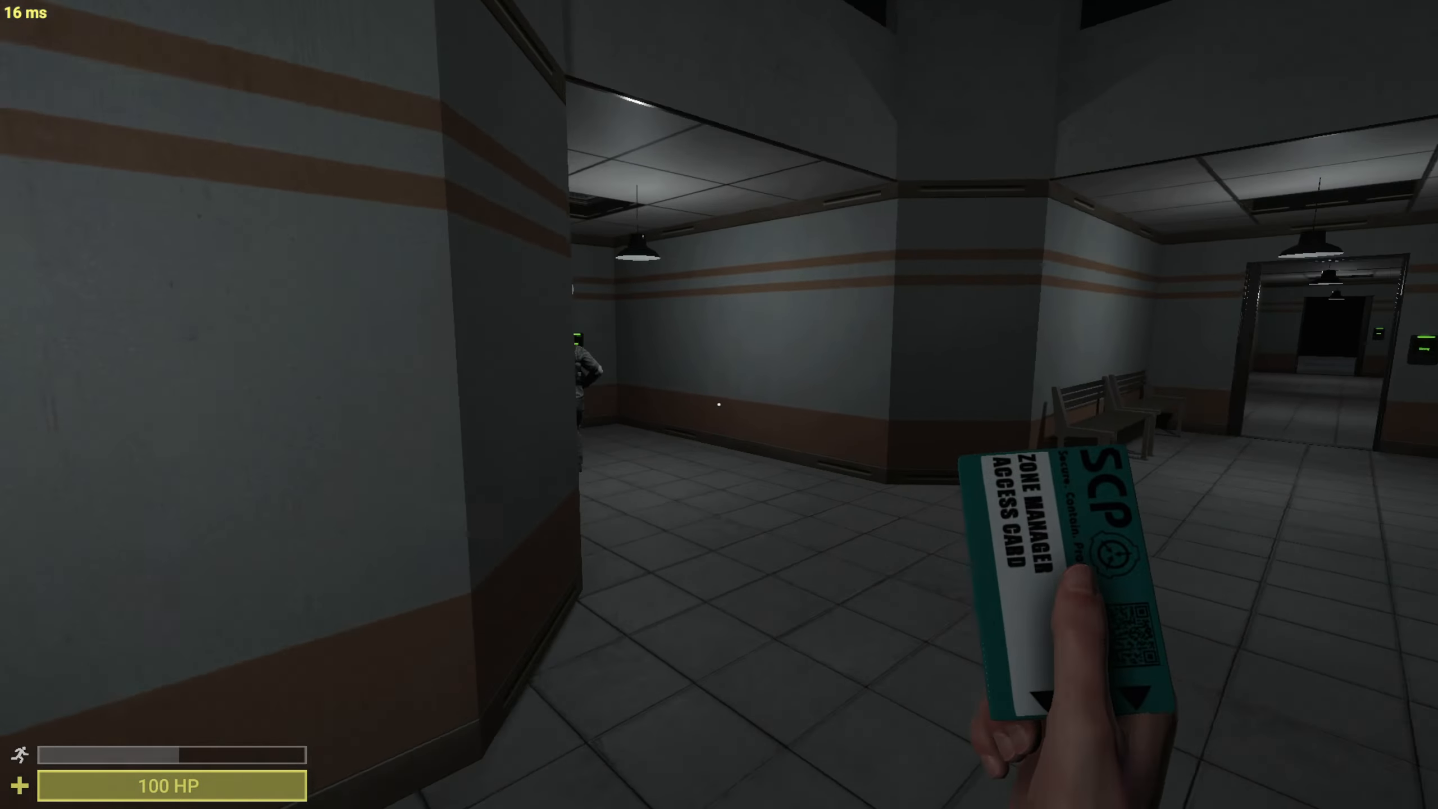
pyautogui.press('tab')
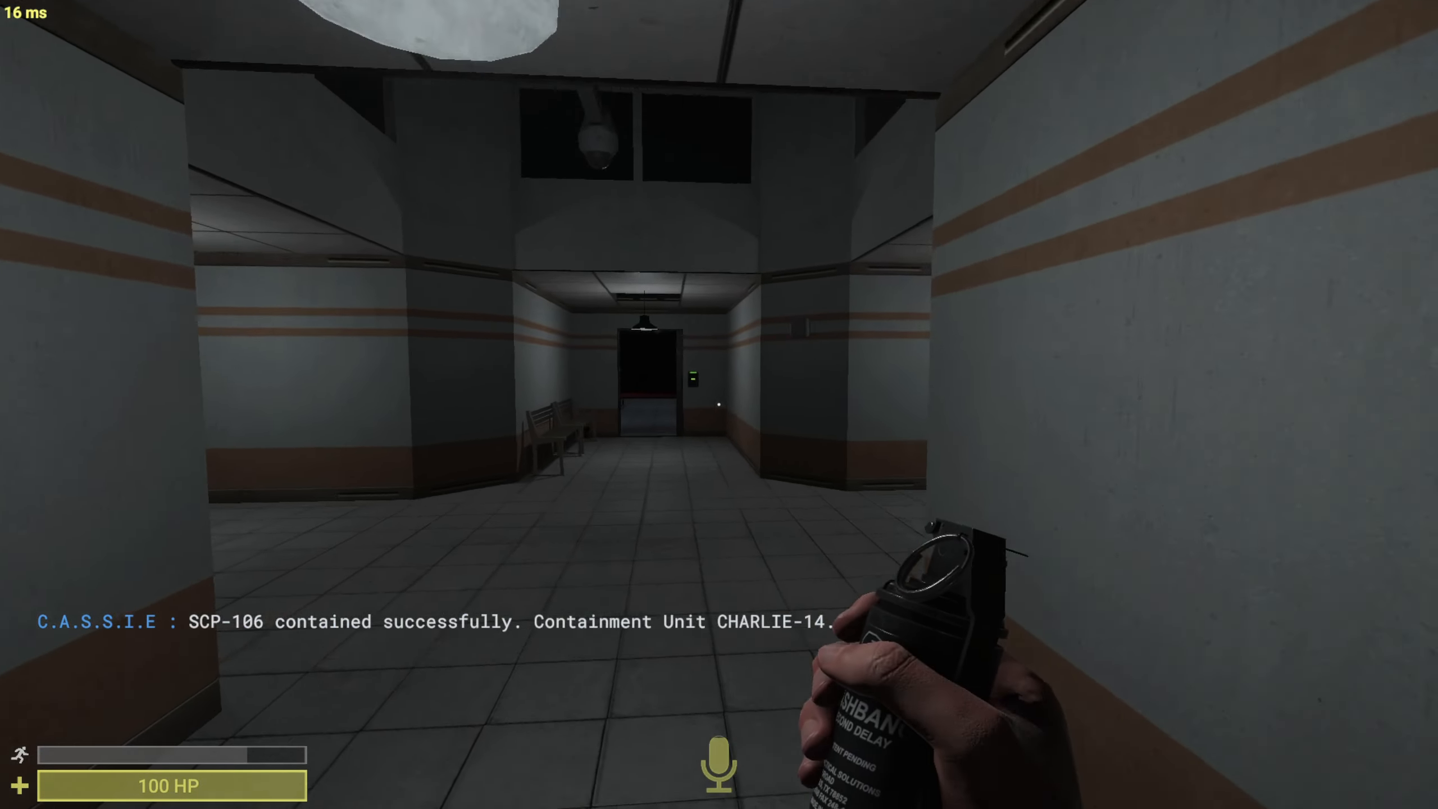
pyautogui.moveTo(716, 404)
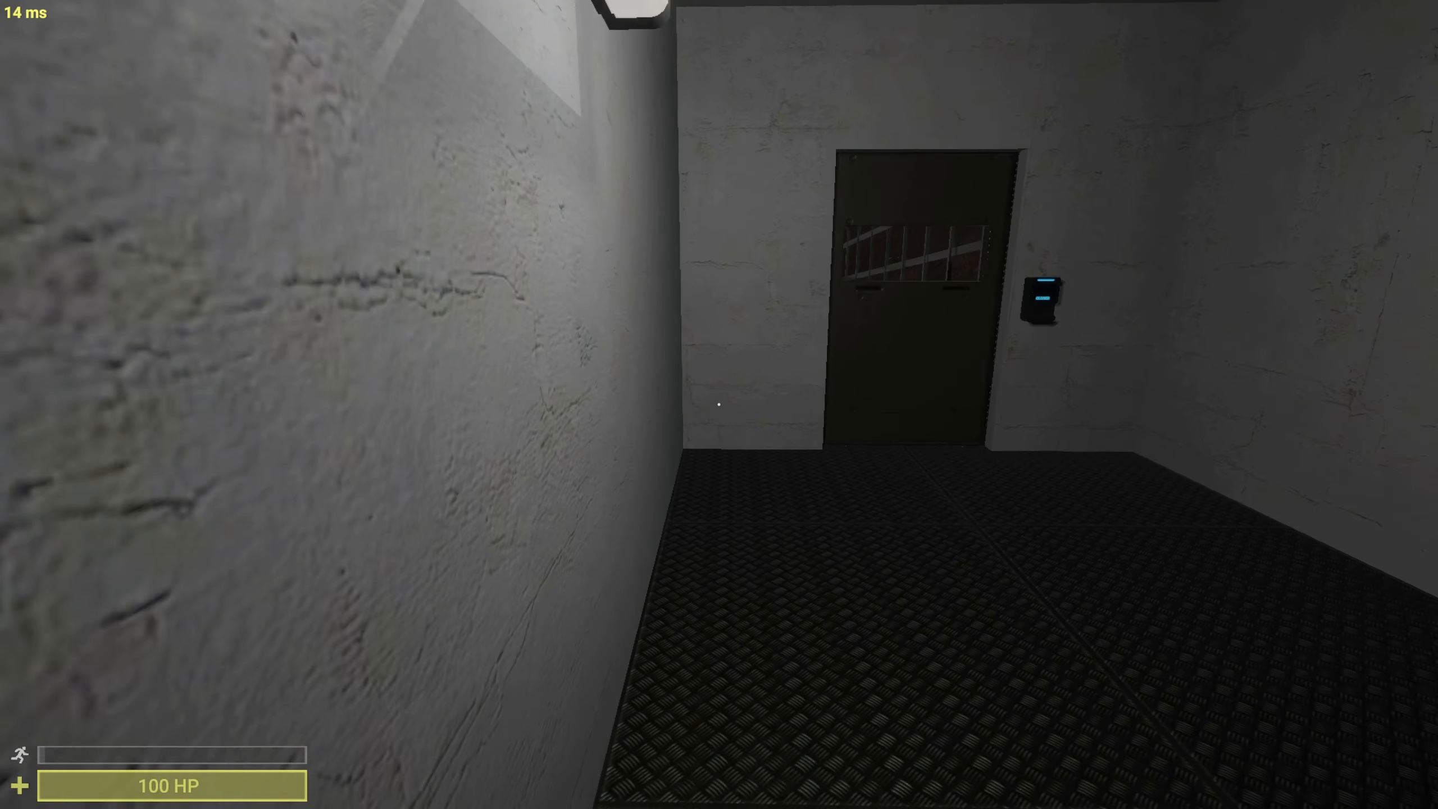
pyautogui.press('tab')
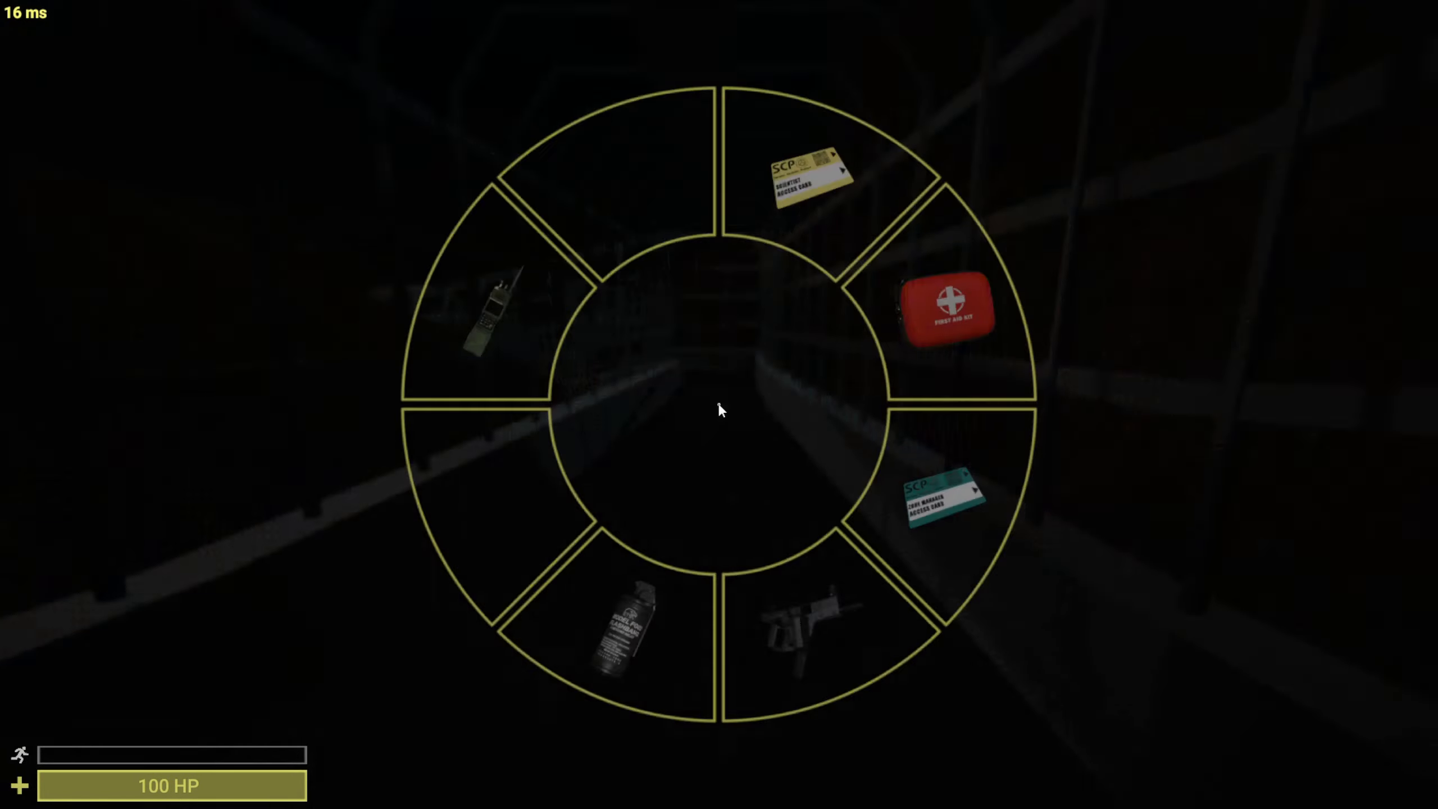
pyautogui.moveTo(798, 168)
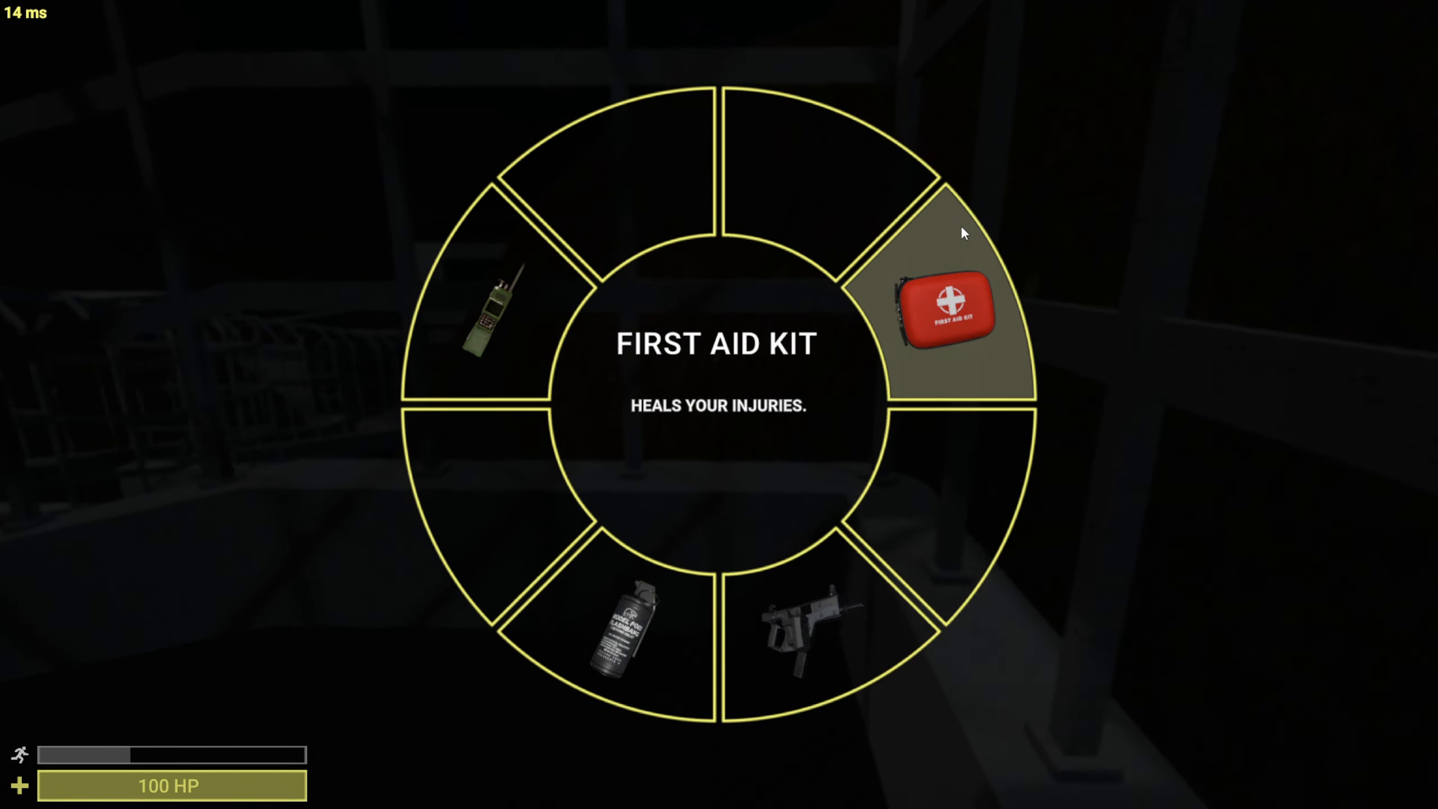
pyautogui.moveTo(556, 314)
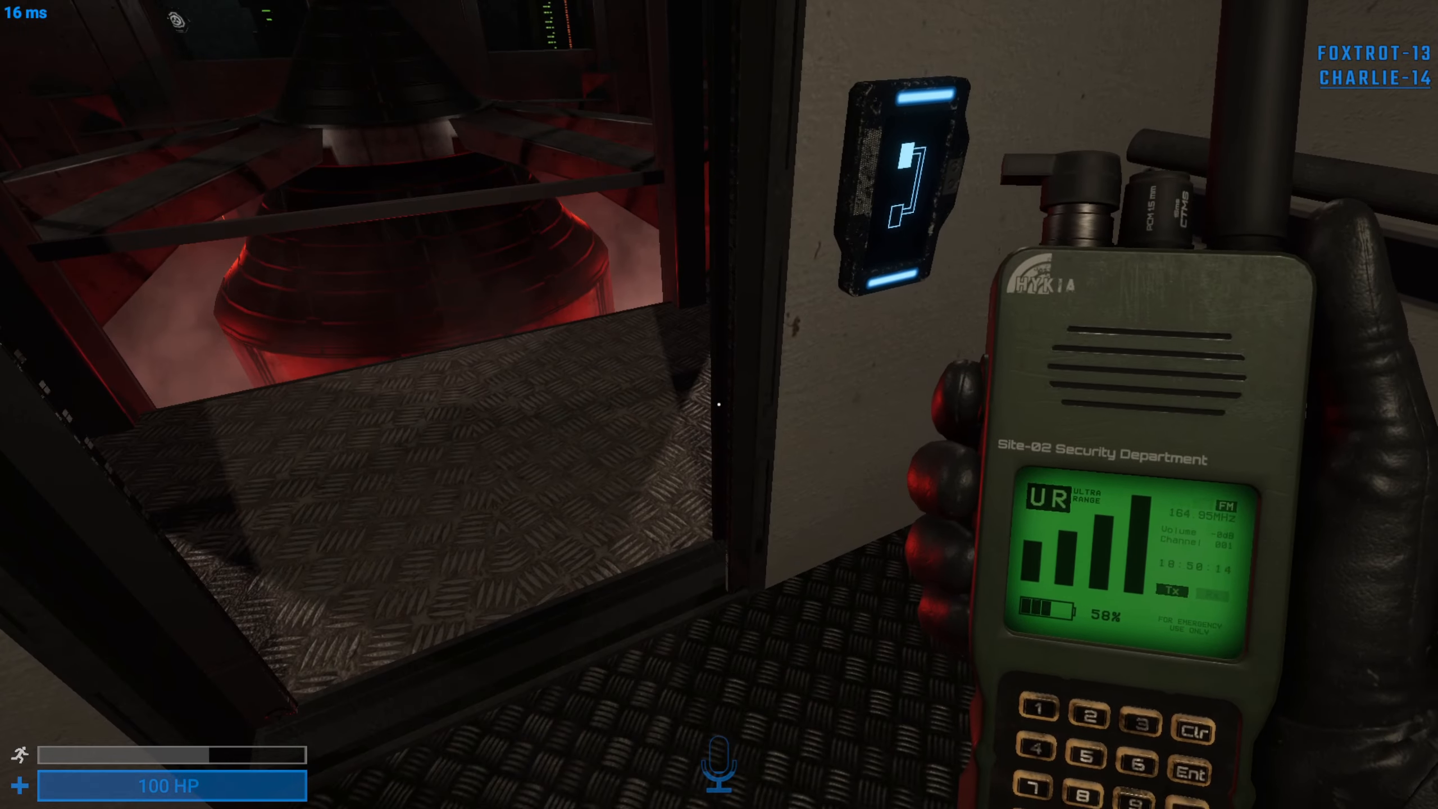
pyautogui.press('tab')
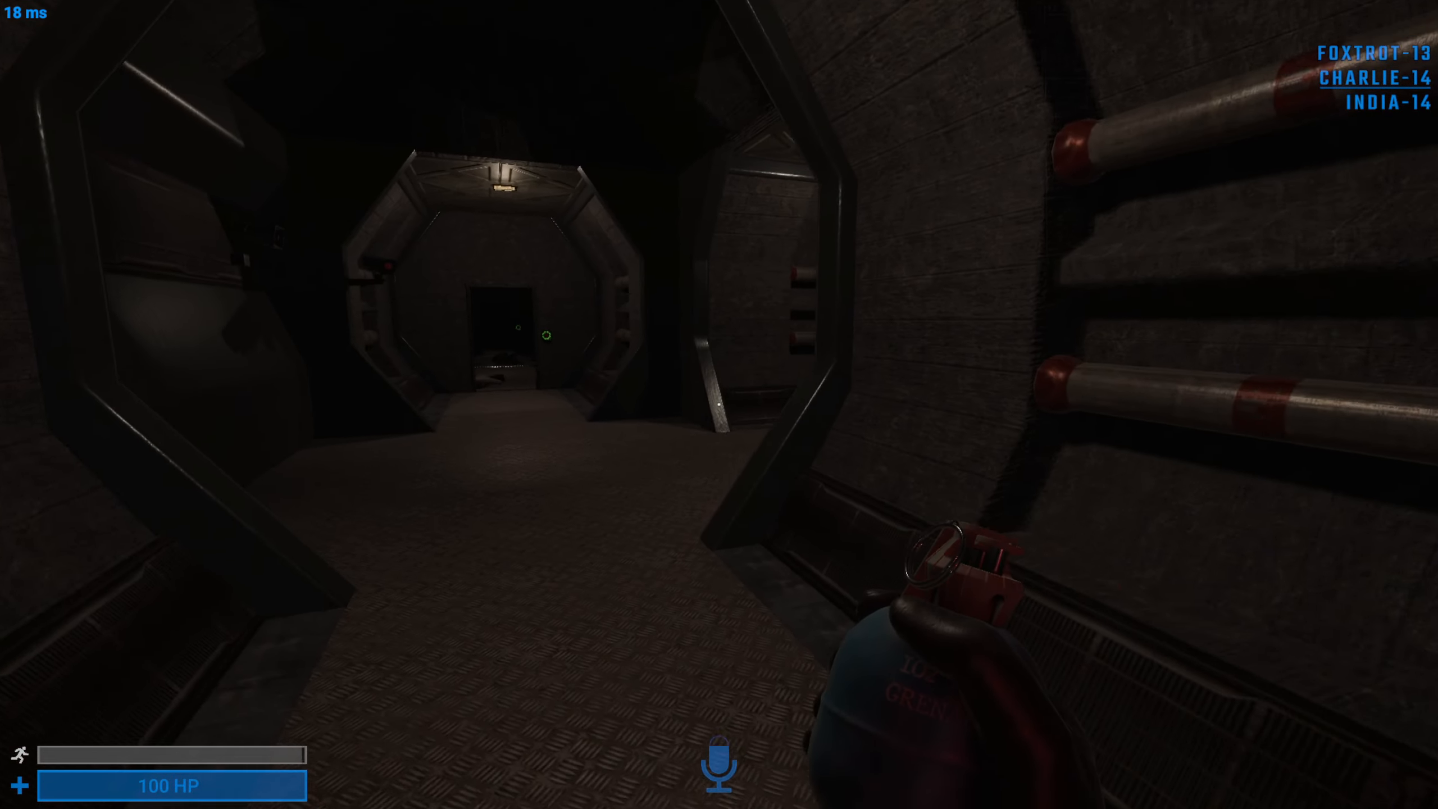
pyautogui.press('tab')
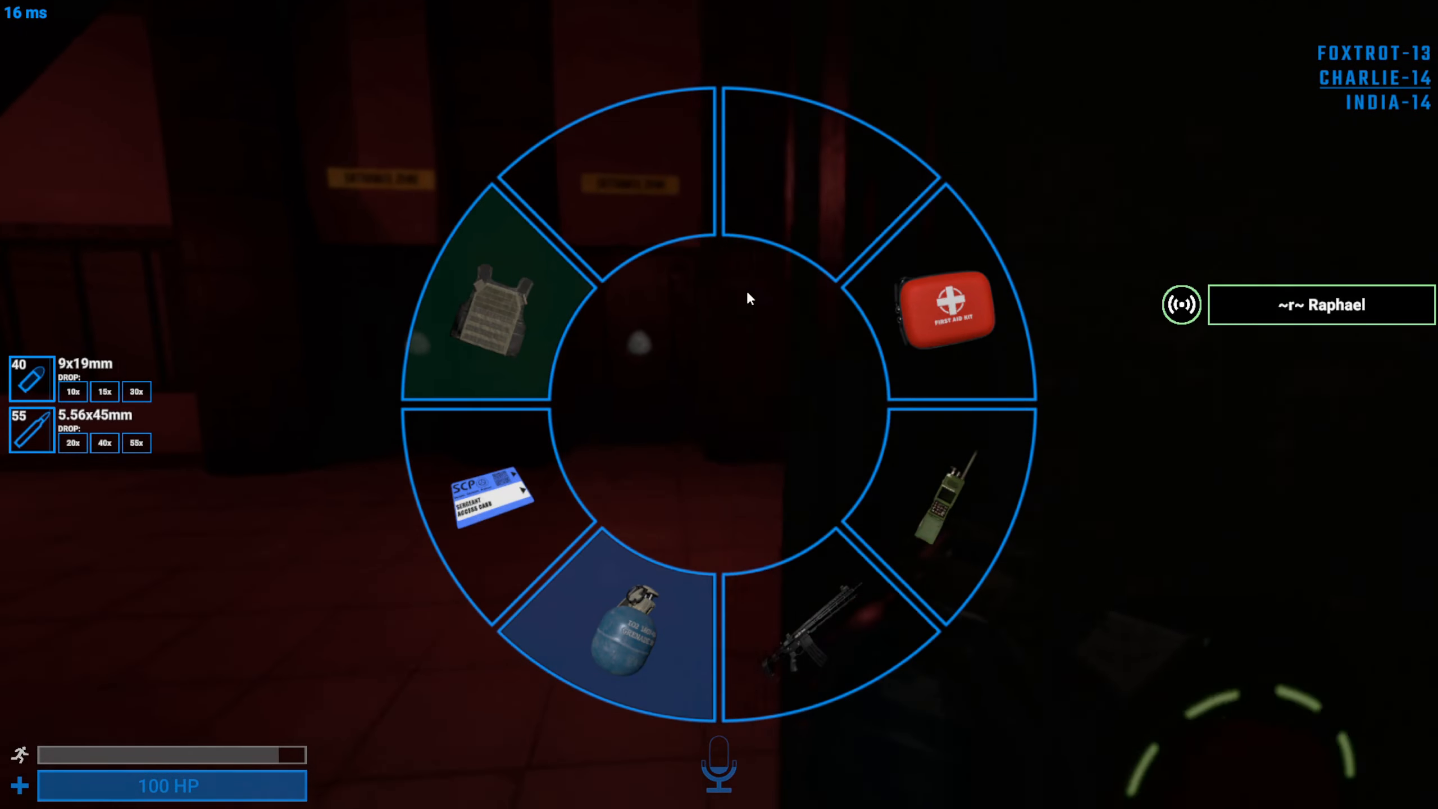
pyautogui.click(486, 500)
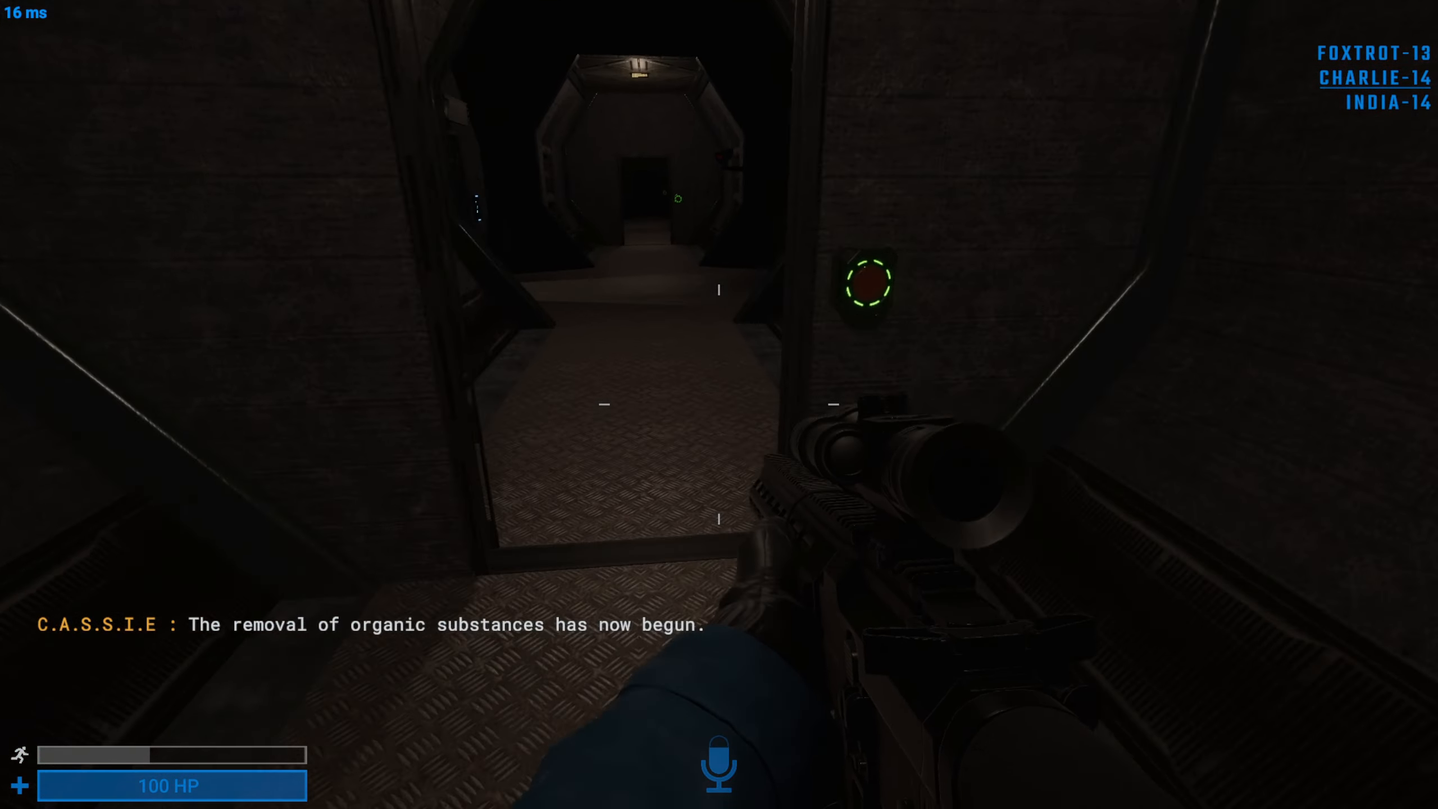
pyautogui.press('tab')
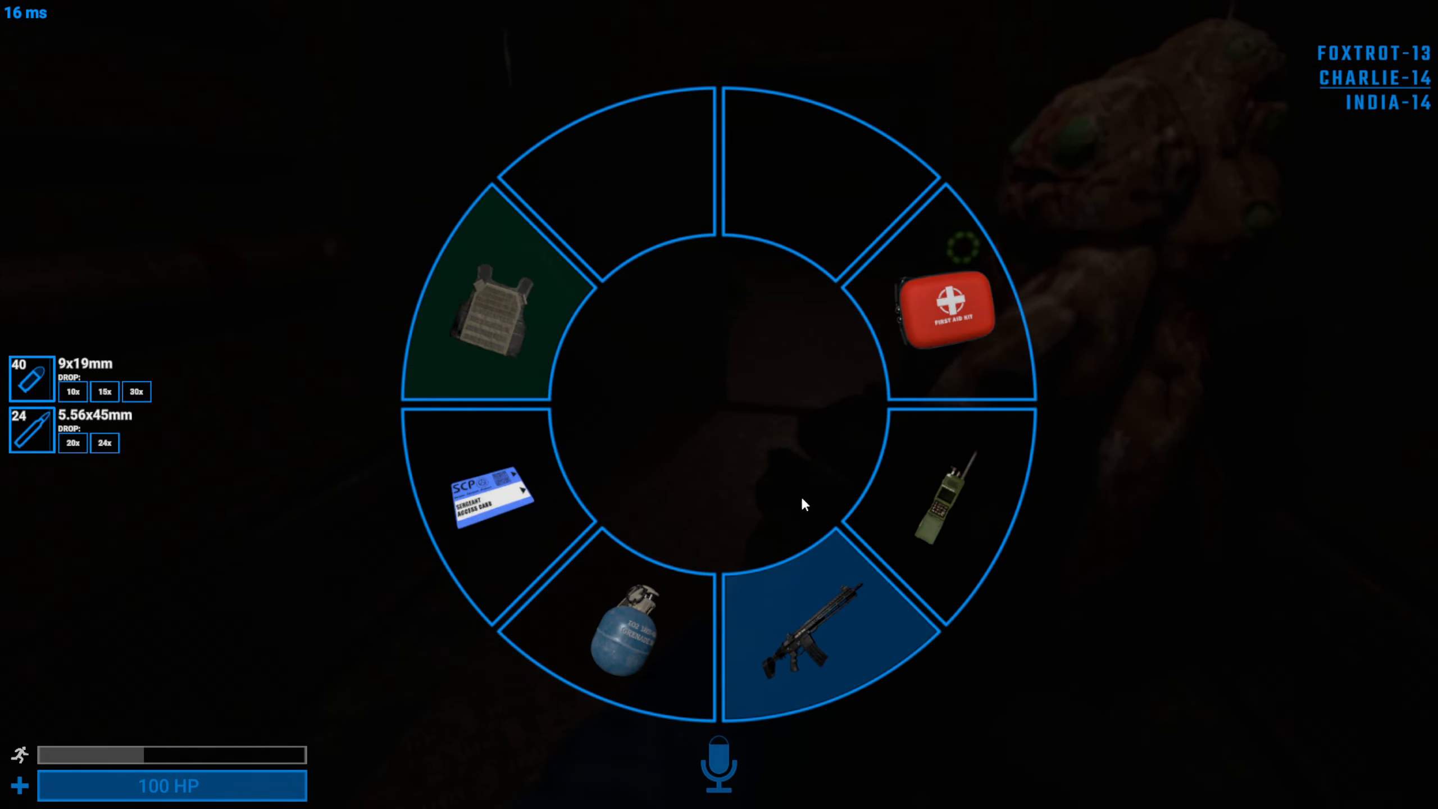
pyautogui.click(628, 639)
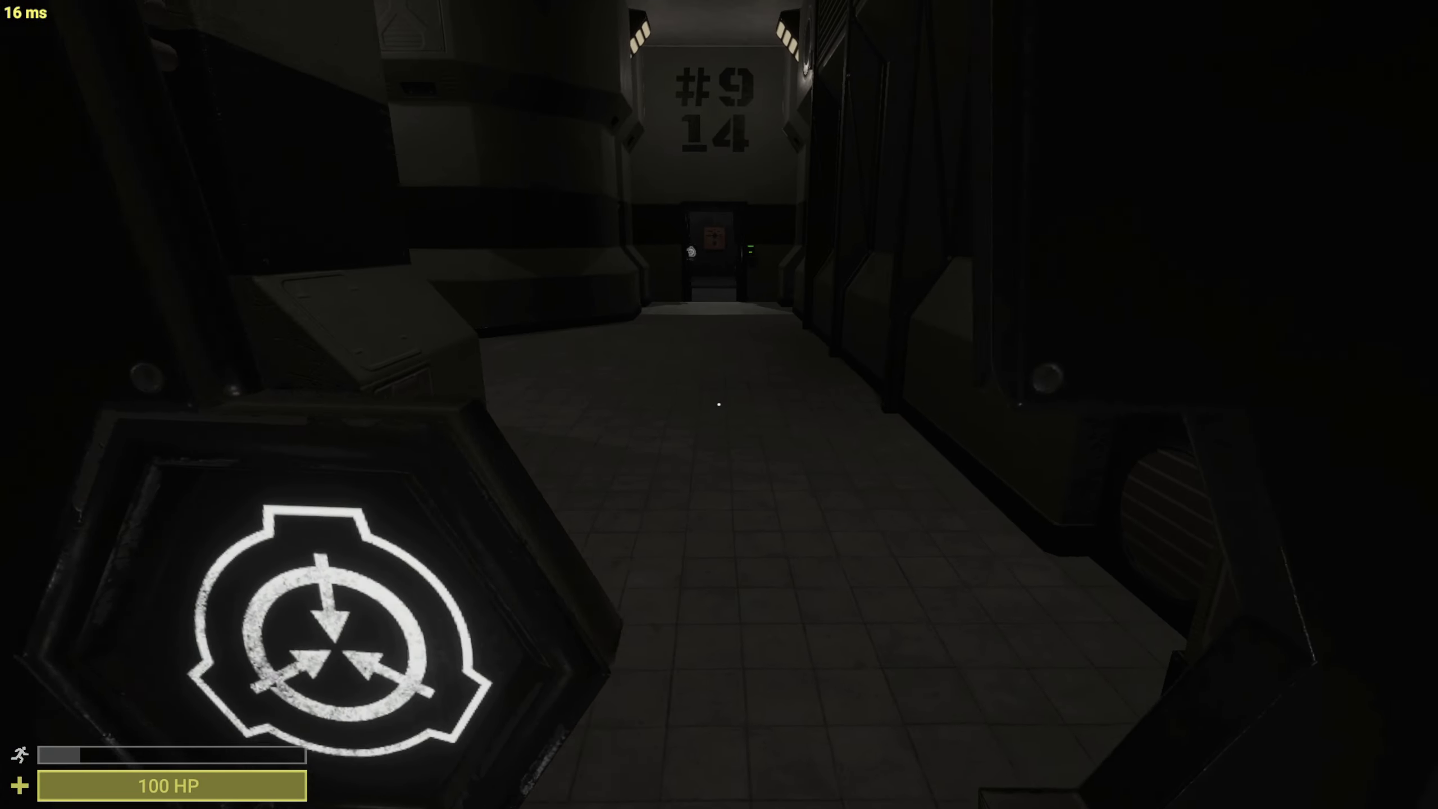
pyautogui.press('tab')
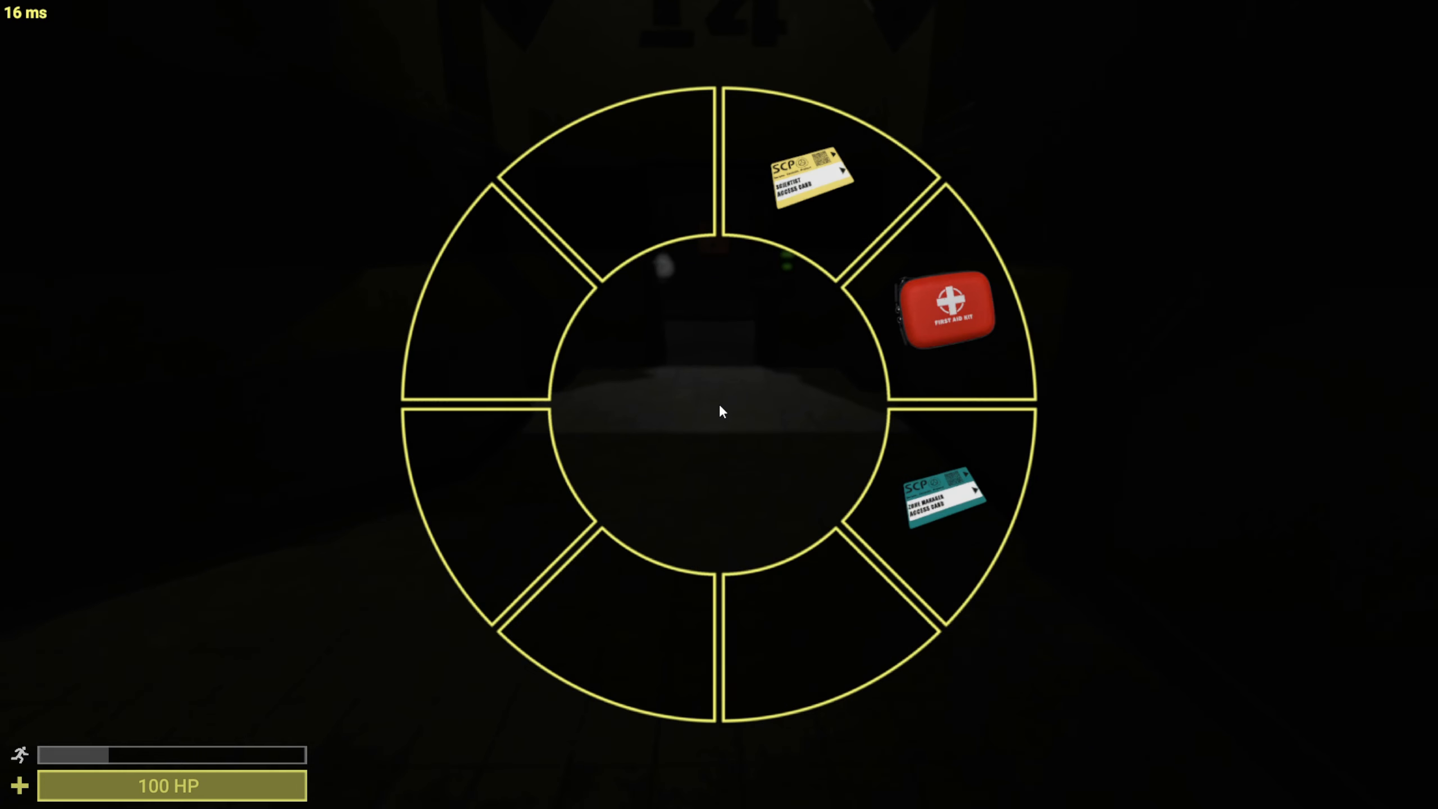
pyautogui.click(805, 180)
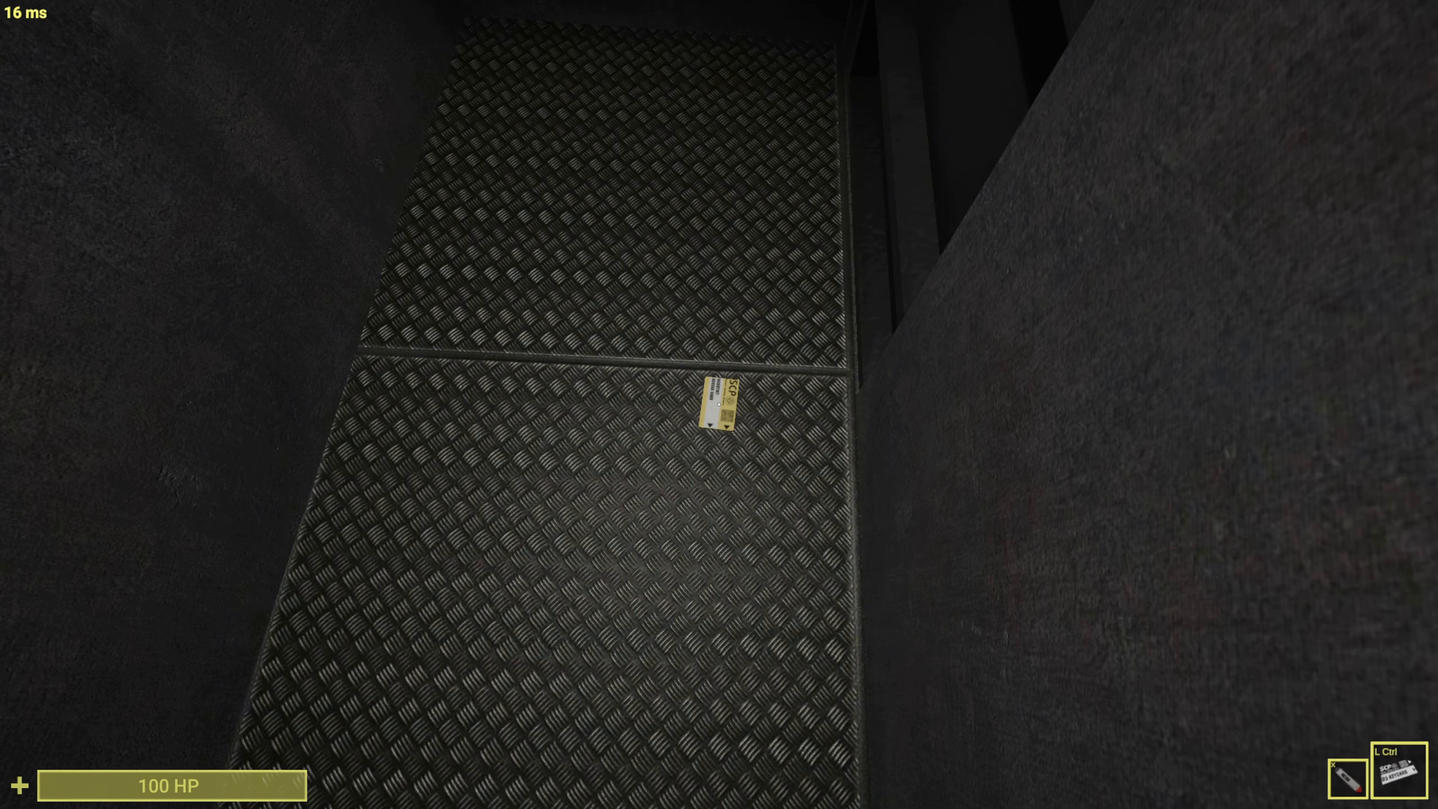
pyautogui.press('tab')
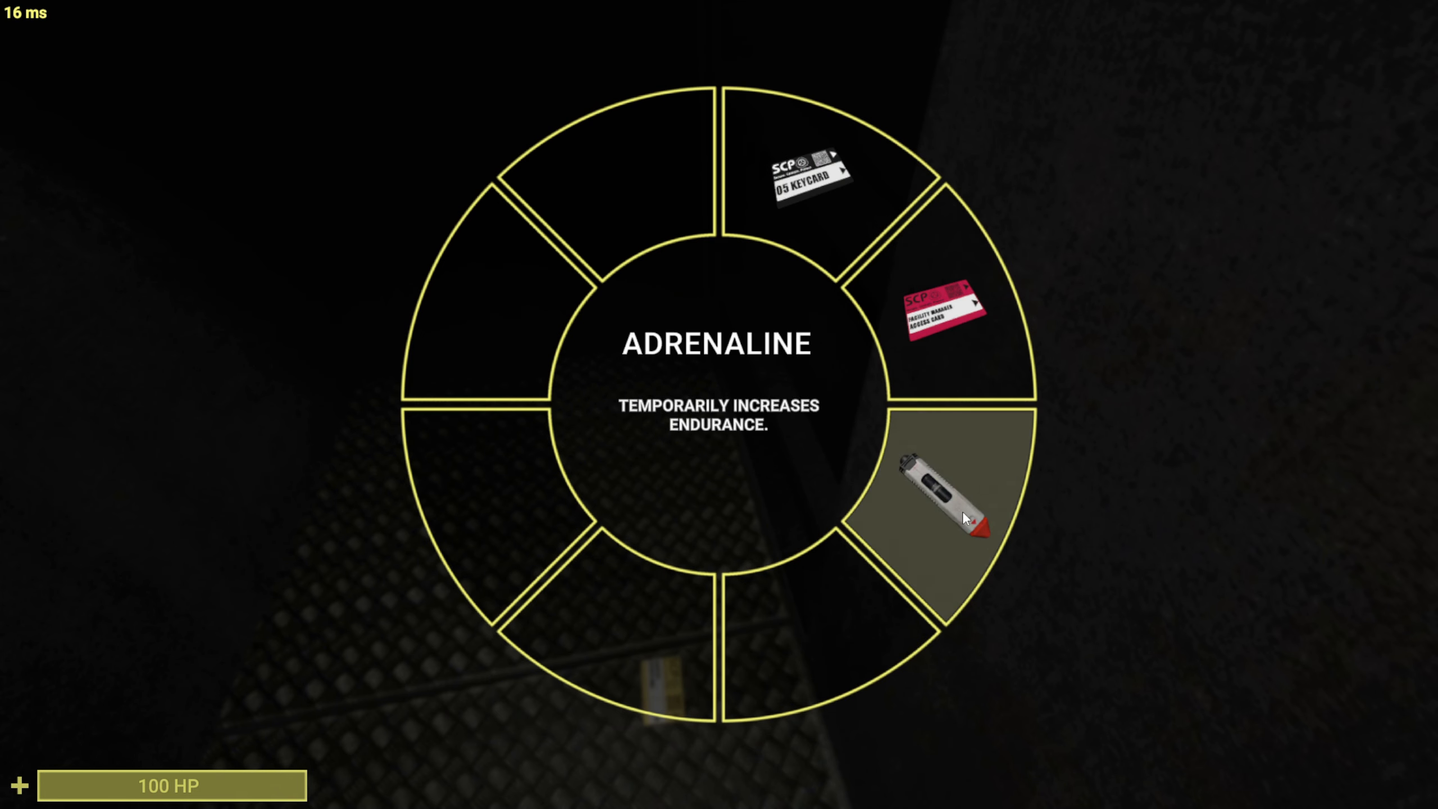
pyautogui.click(963, 515)
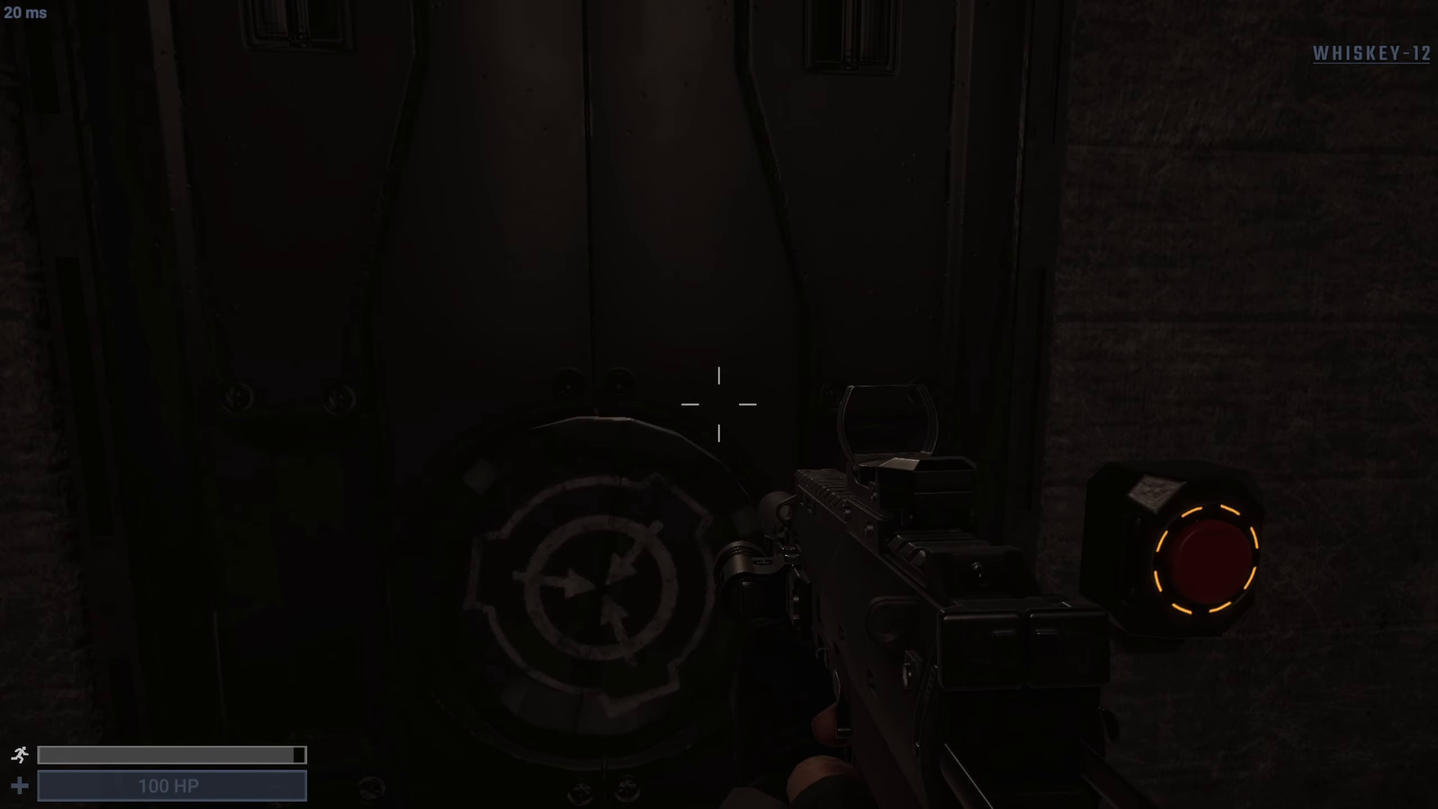
pyautogui.press('tab')
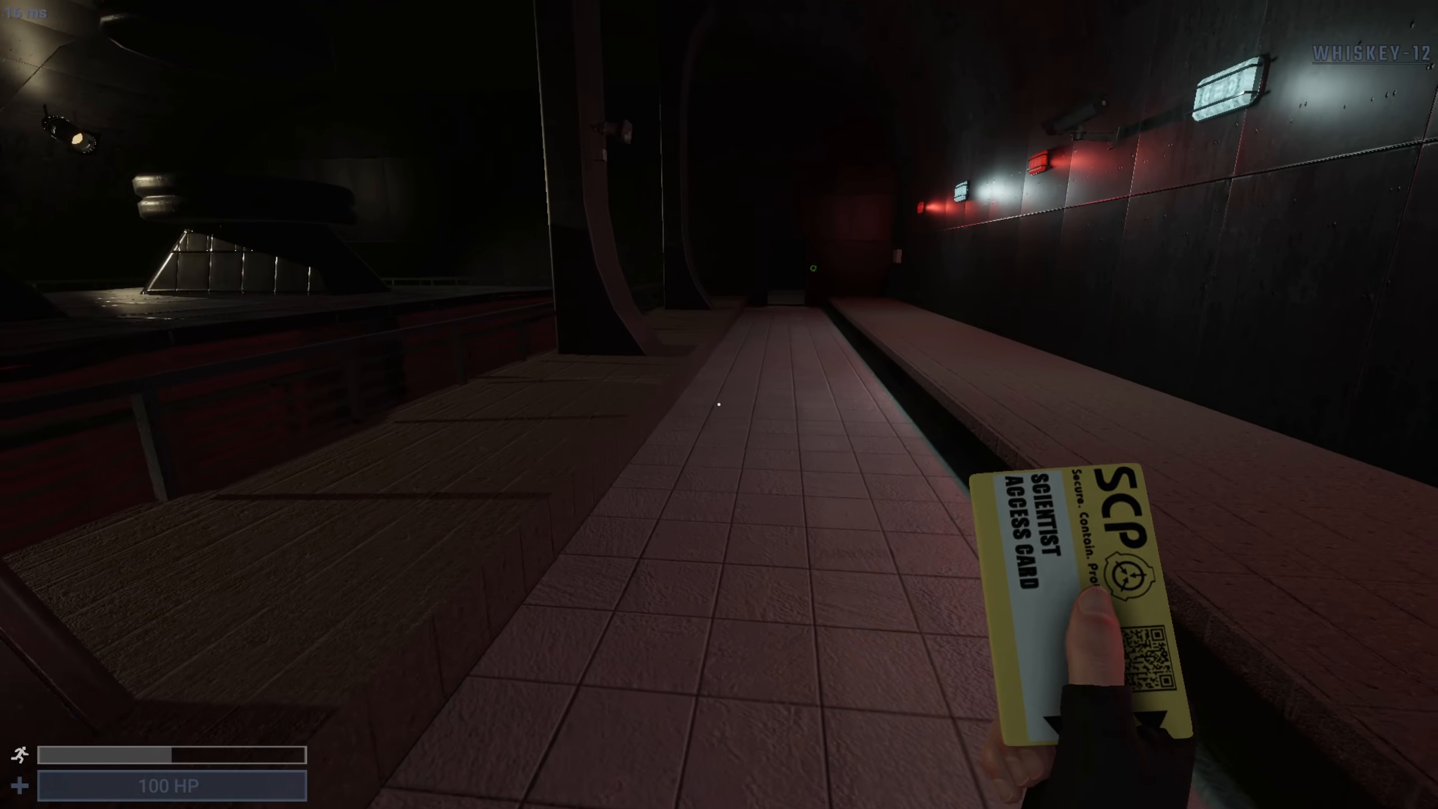
pyautogui.moveTo(718, 417)
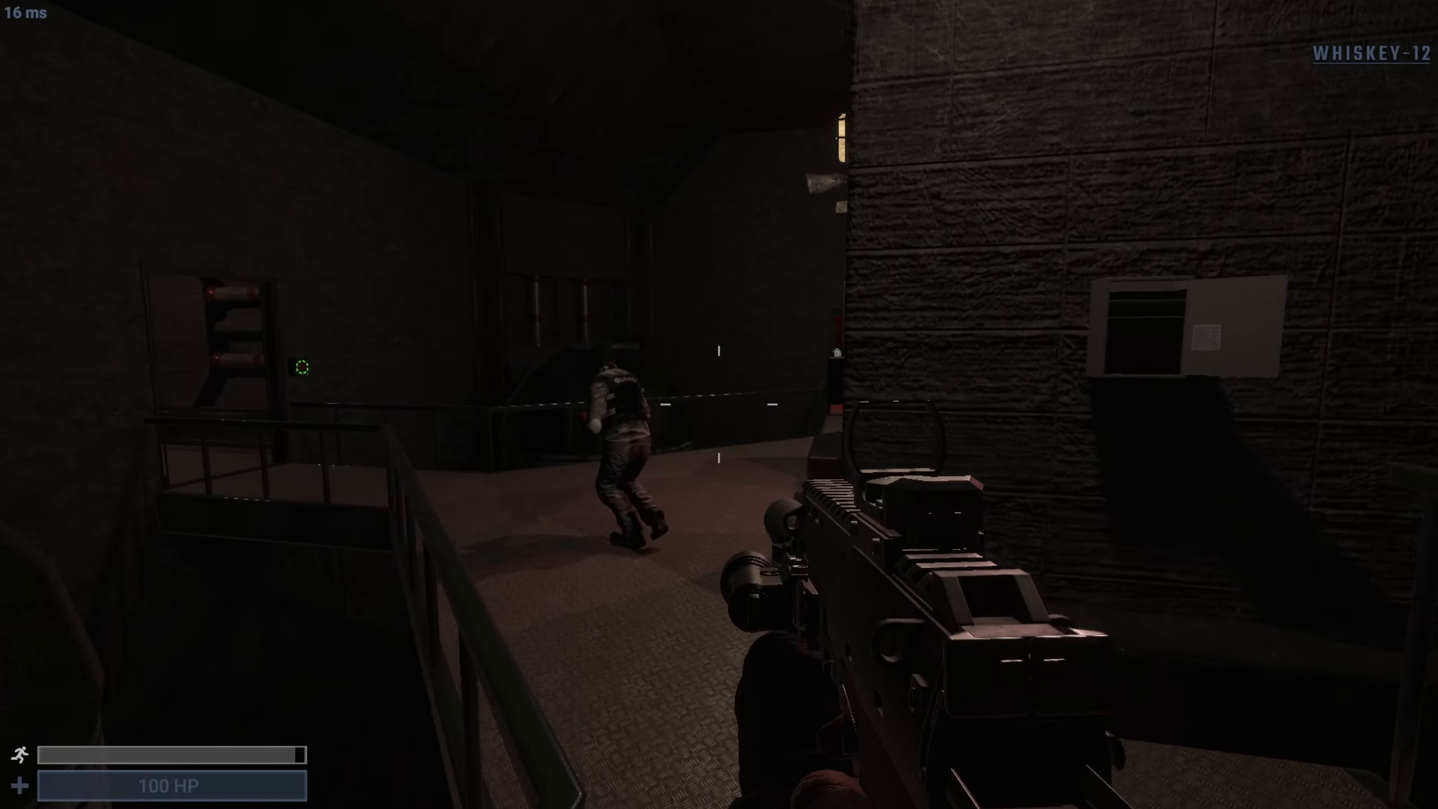
pyautogui.press('tab')
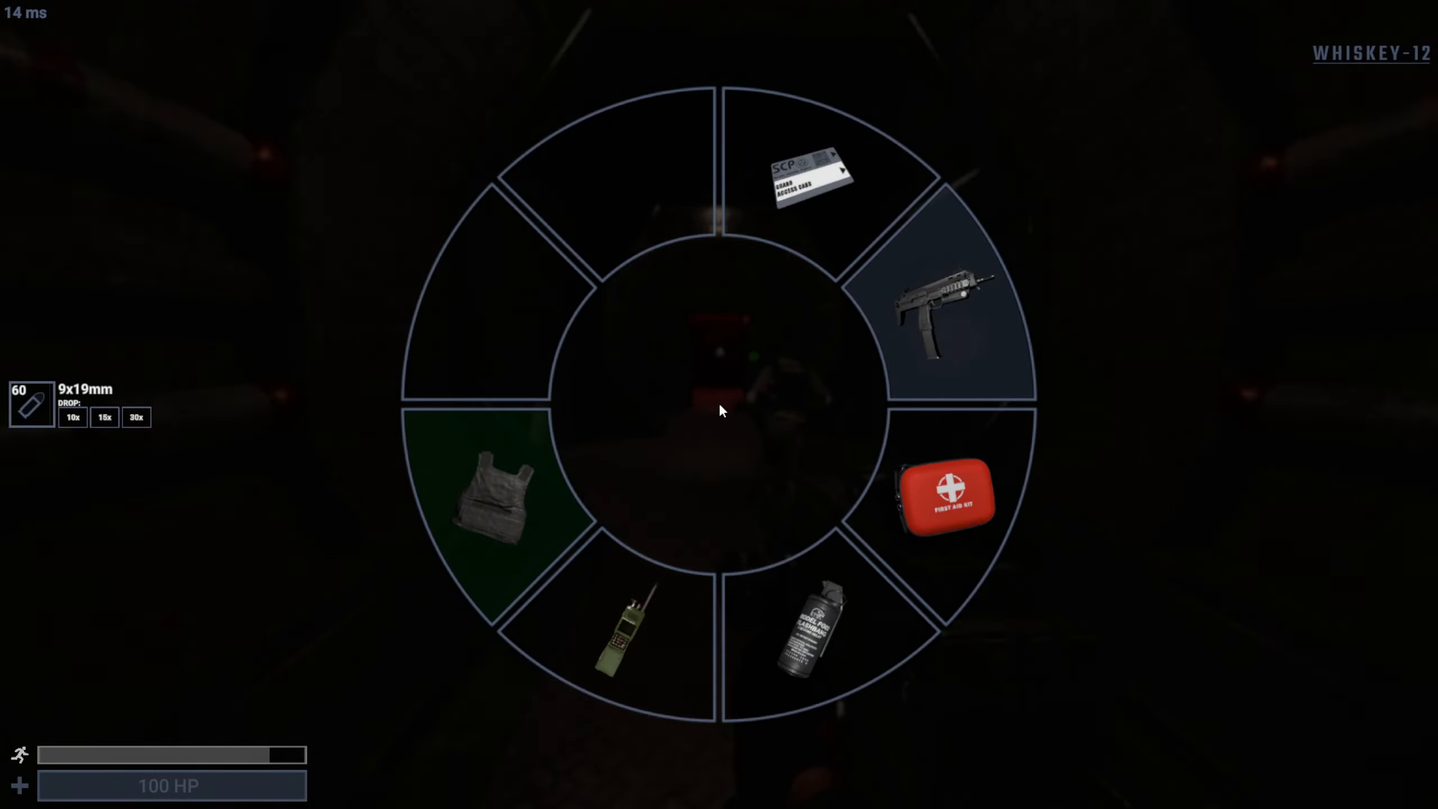